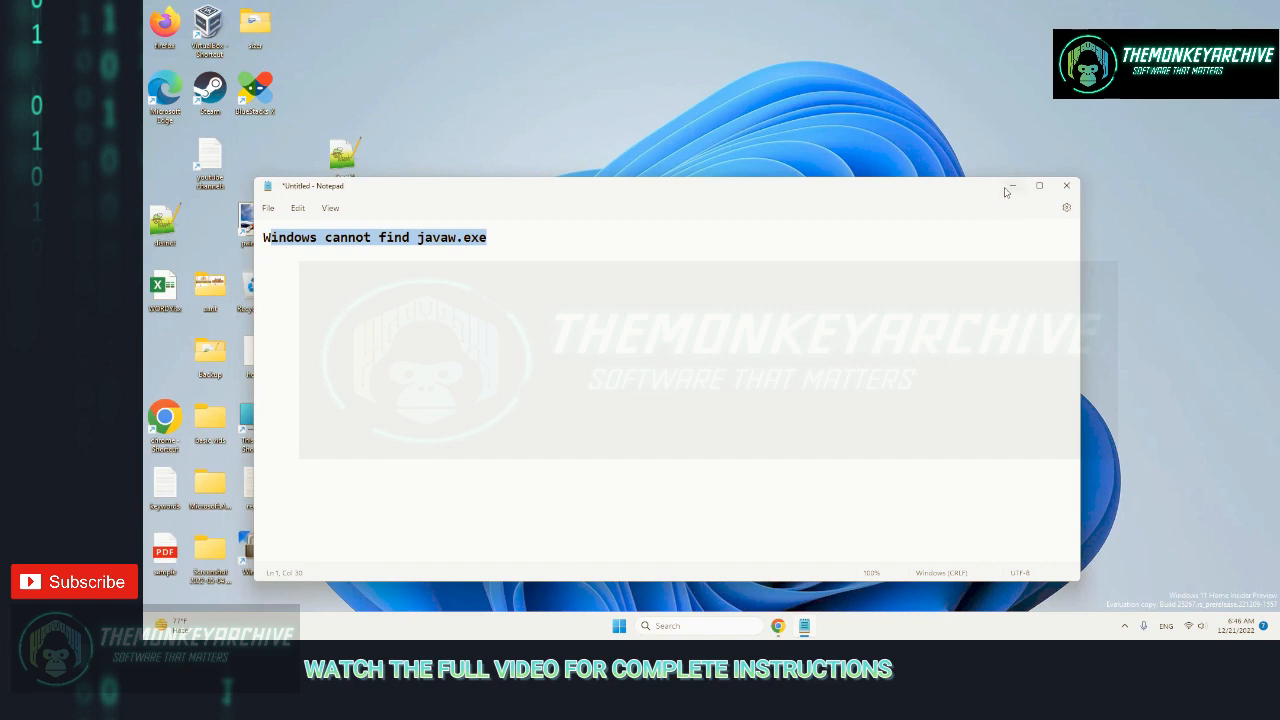
- Search Windows for 'sysdm' so SYSDM.CPL appears as the best match
{"action": "left_click", "coordinate": [1066, 186]}
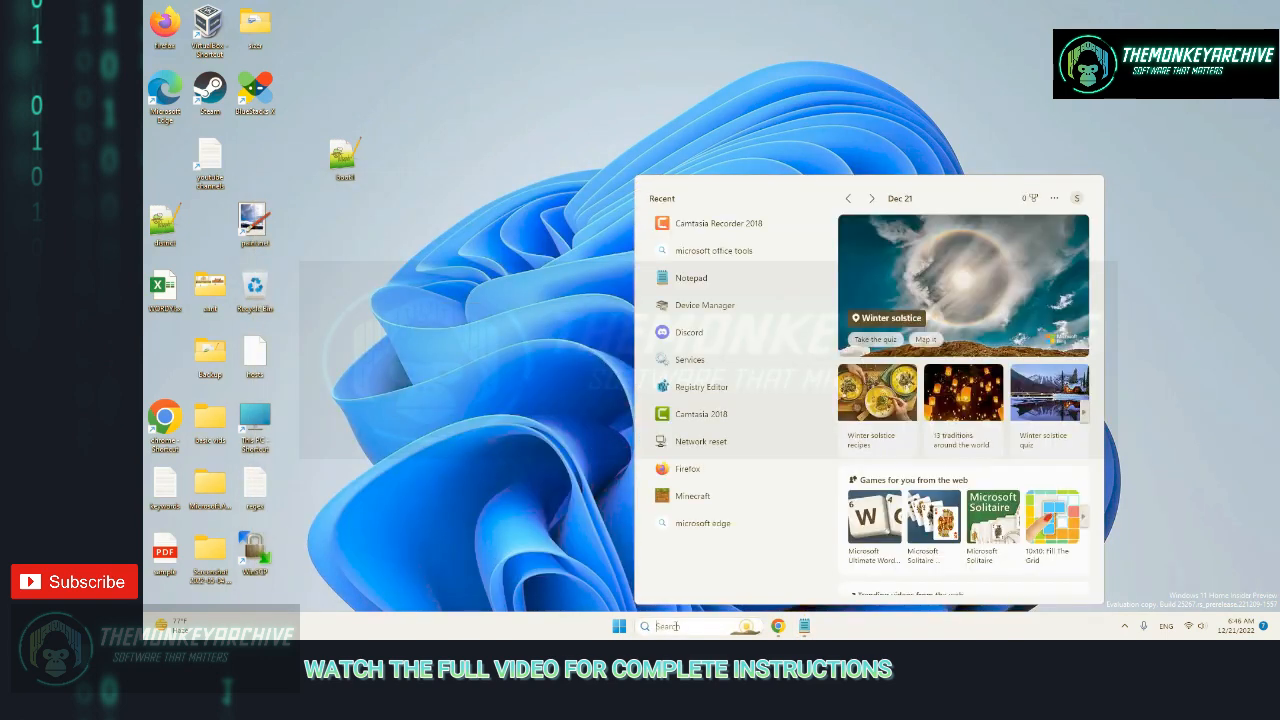
{"action": "type", "text": "sysd"}
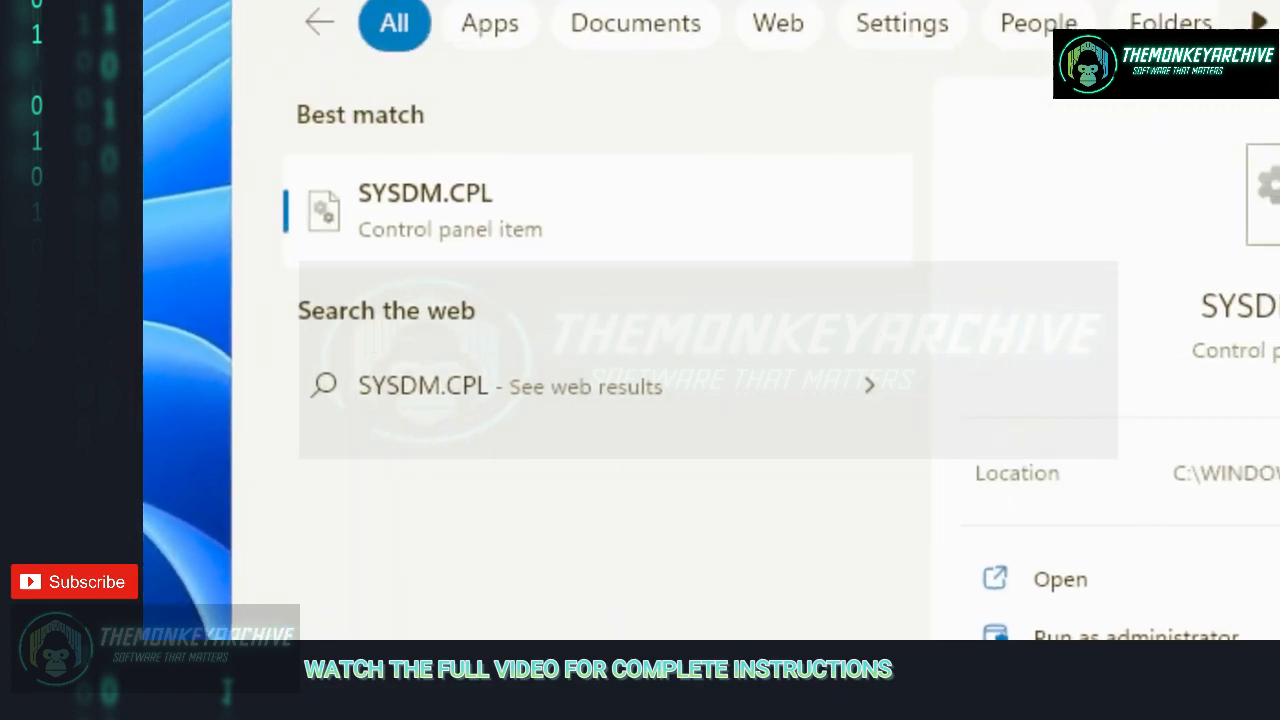
- Reach the Environment Variables window through System Properties' Advanced settings
{"action": "left_click", "coordinate": [424, 210]}
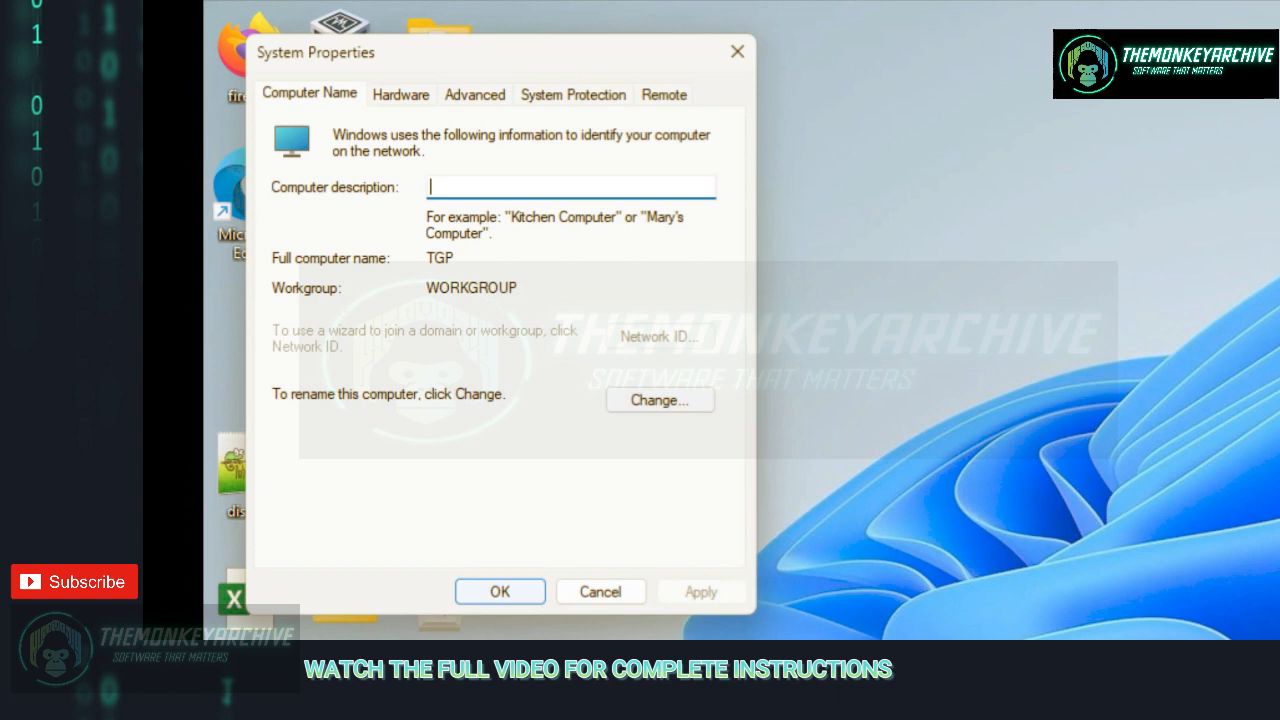
{"action": "mouse_move", "coordinate": [584, 338]}
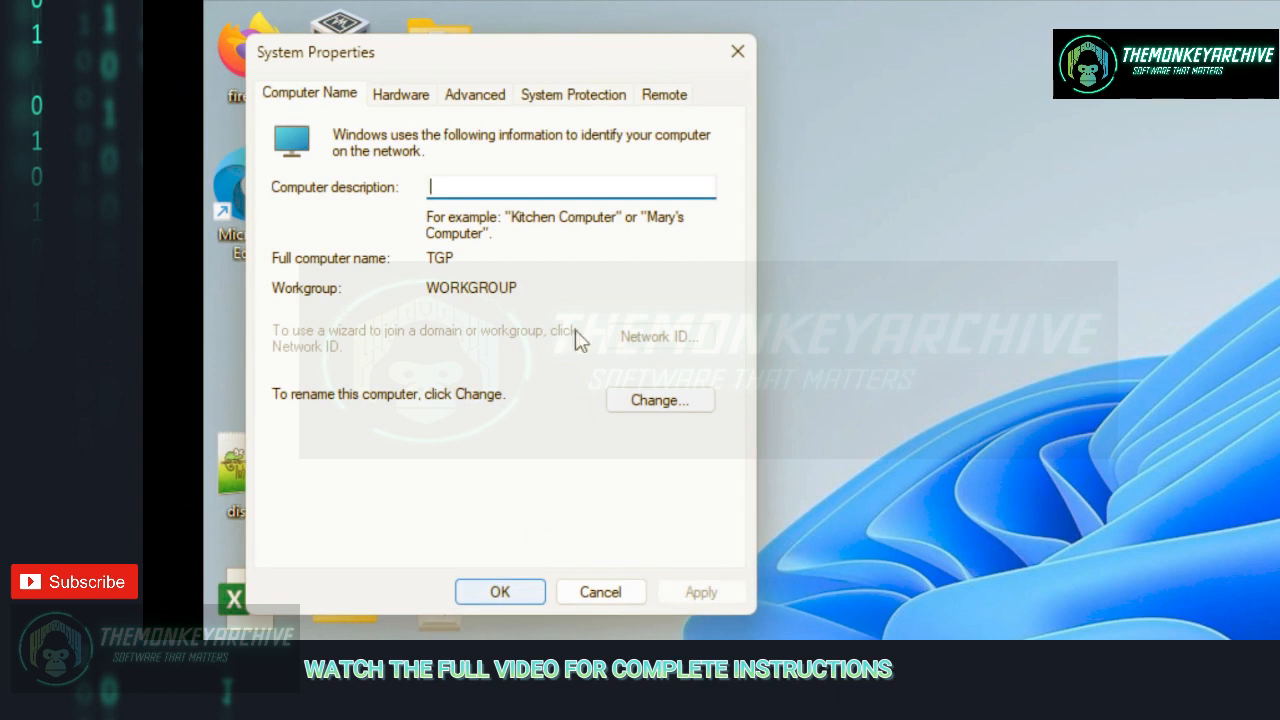
{"action": "left_click", "coordinate": [474, 94]}
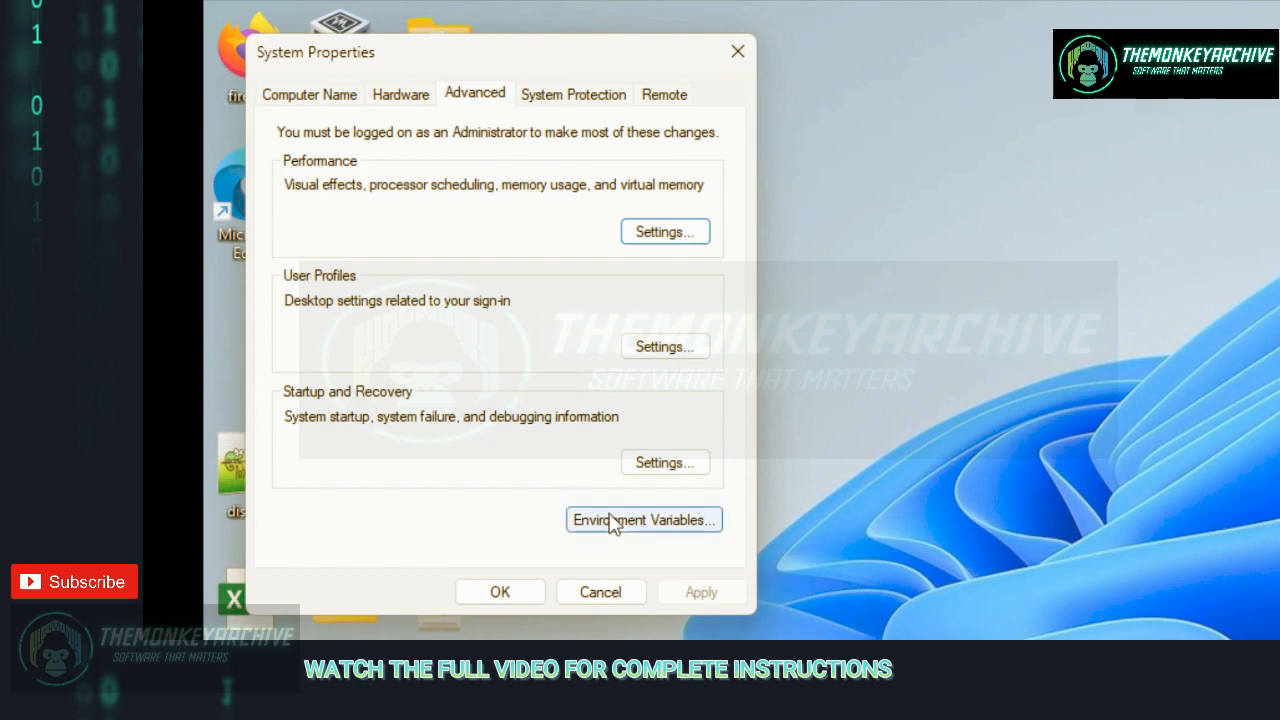
{"action": "left_click", "coordinate": [644, 520]}
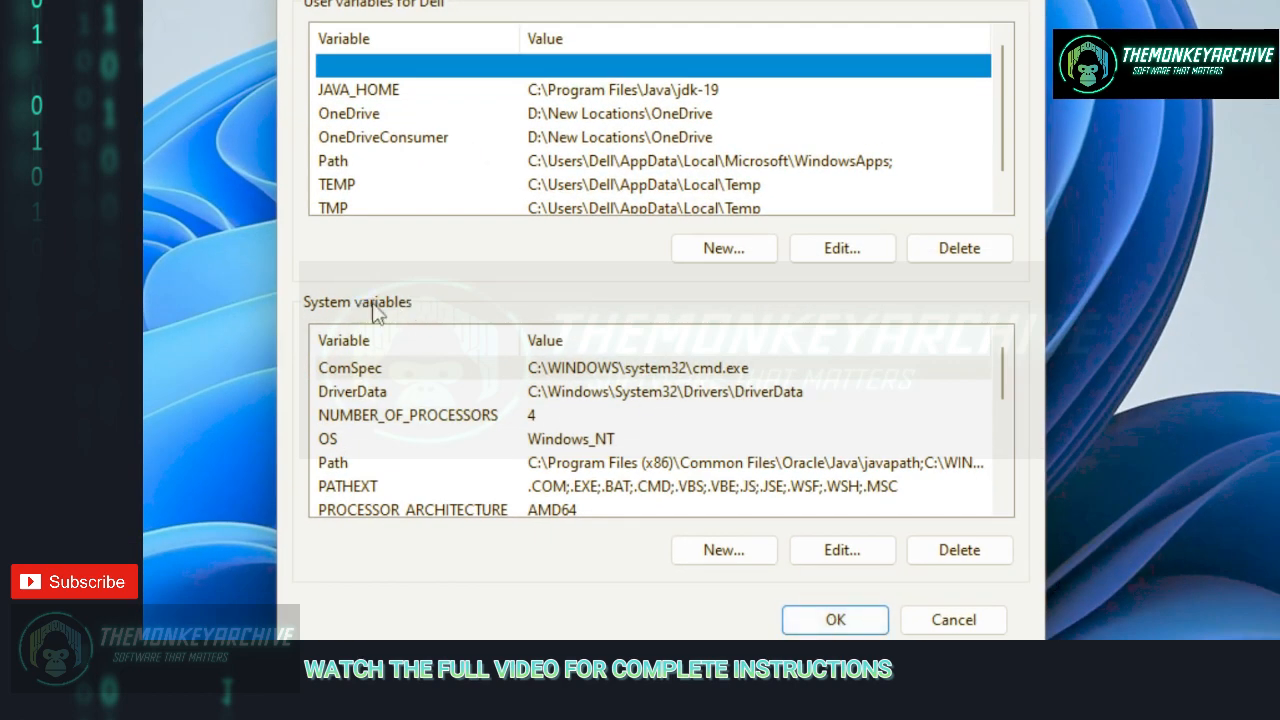
- Edit the system Path variable, showing its entry list including the jdk-19\bin folder
{"action": "left_click", "coordinate": [332, 462]}
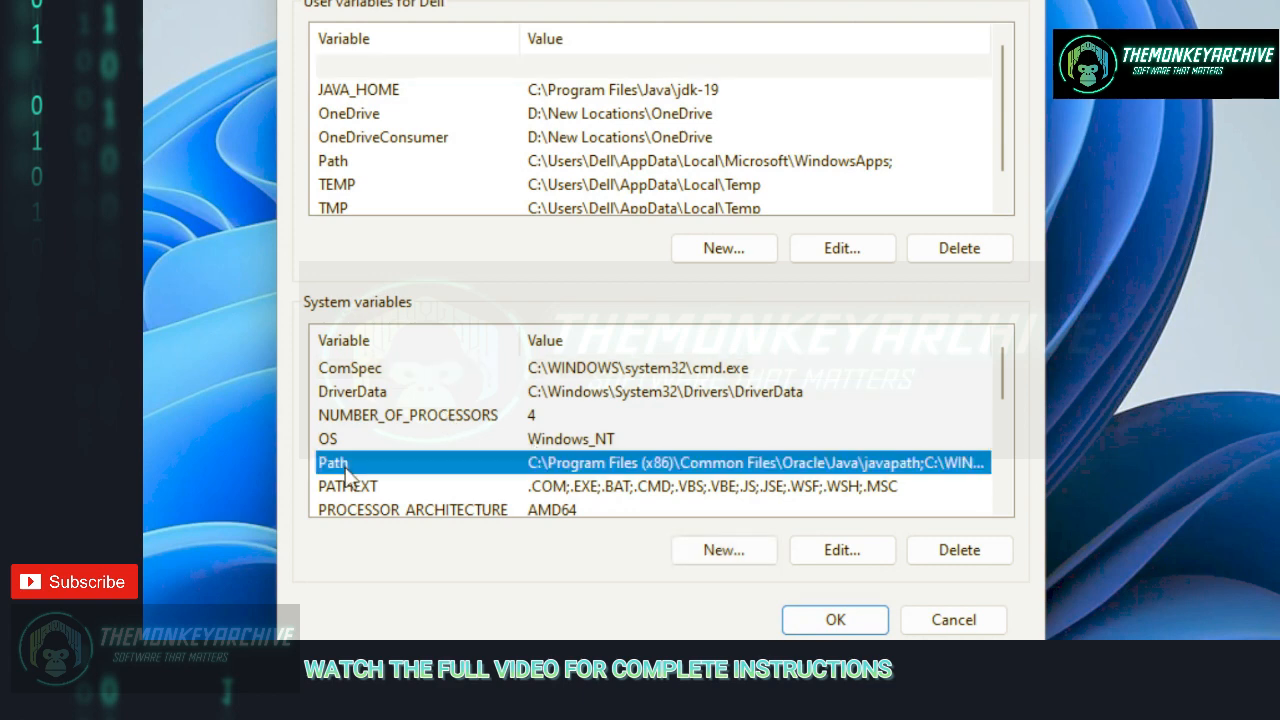
{"action": "left_click", "coordinate": [840, 550]}
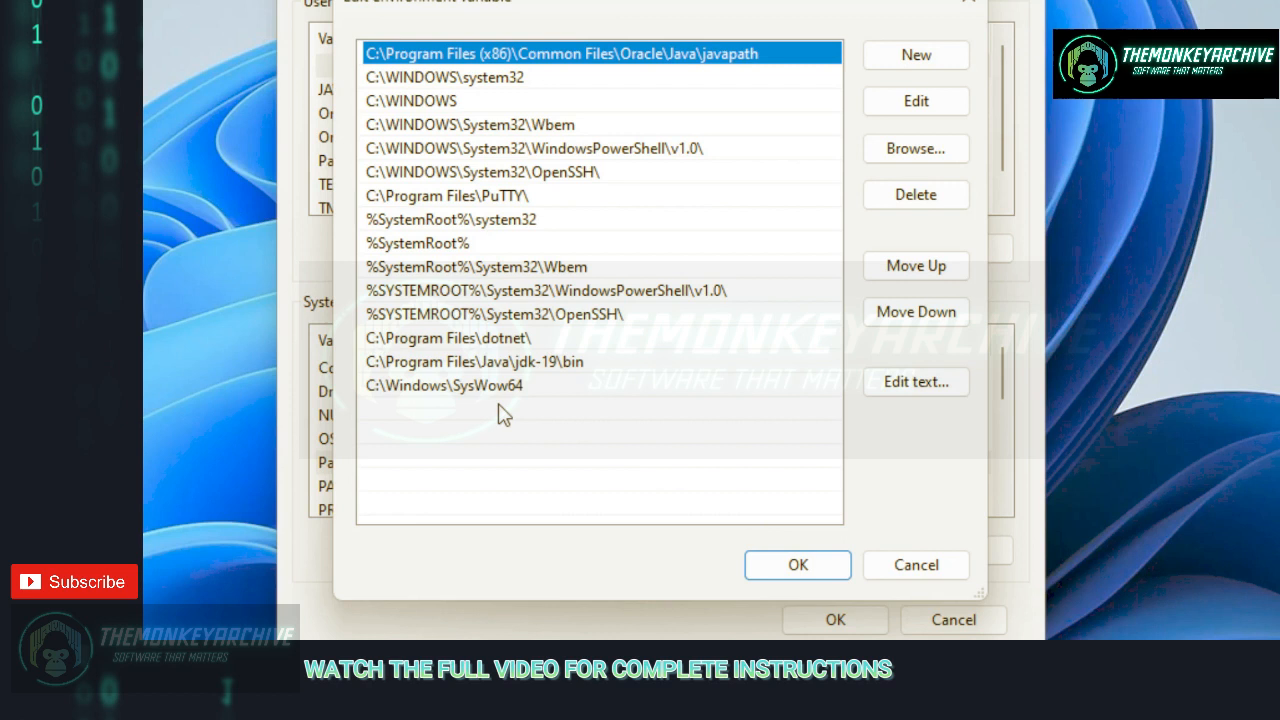
{"action": "mouse_move", "coordinate": [866, 132]}
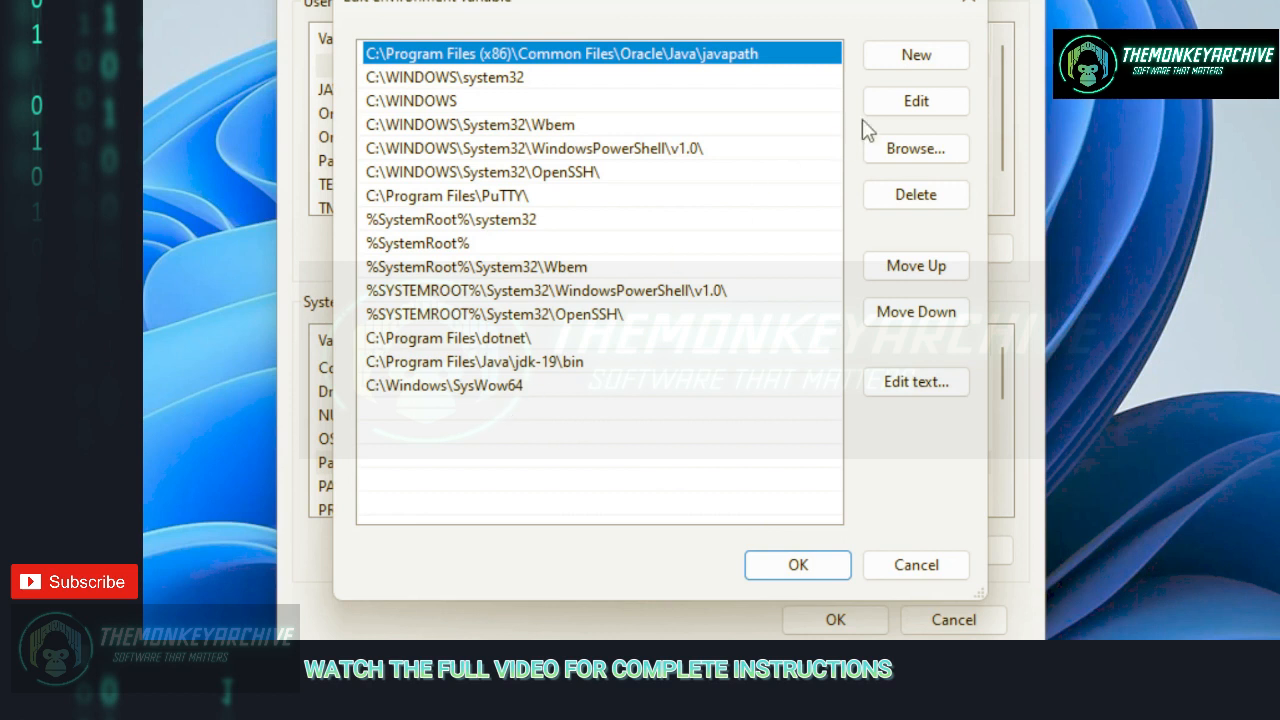
{"action": "mouse_move", "coordinate": [916, 56]}
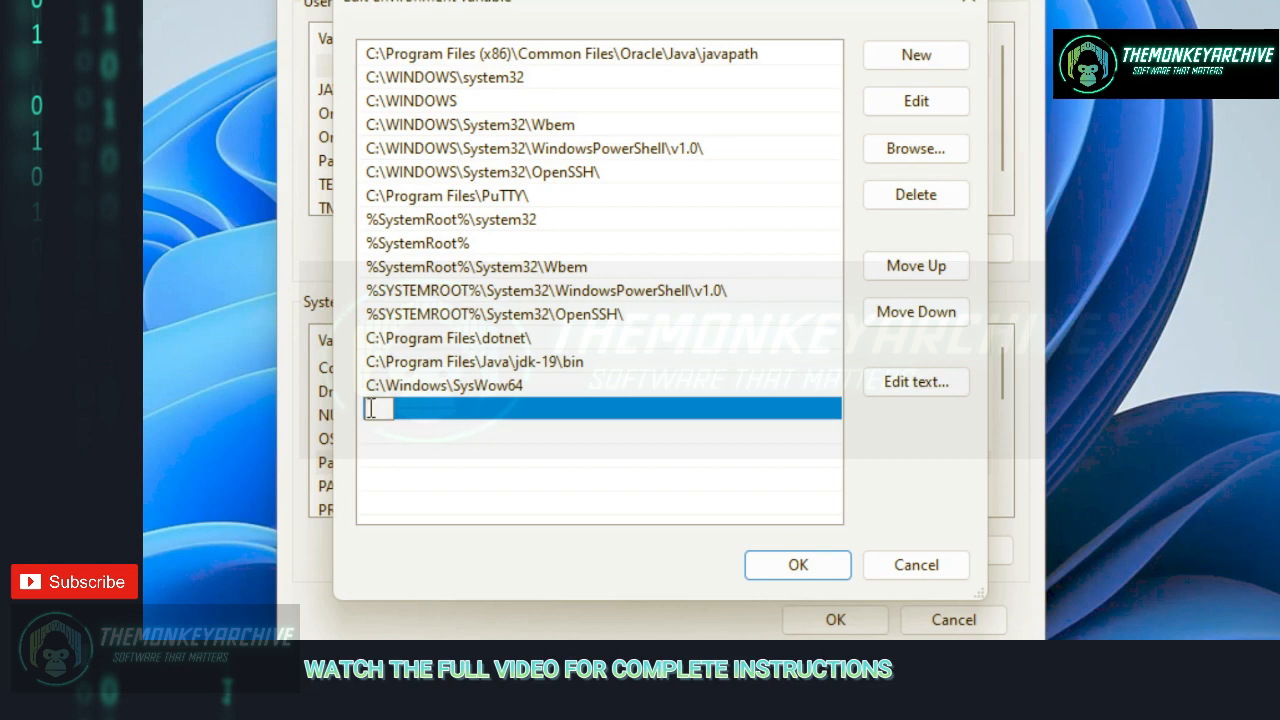
{"action": "mouse_move", "coordinate": [392, 436]}
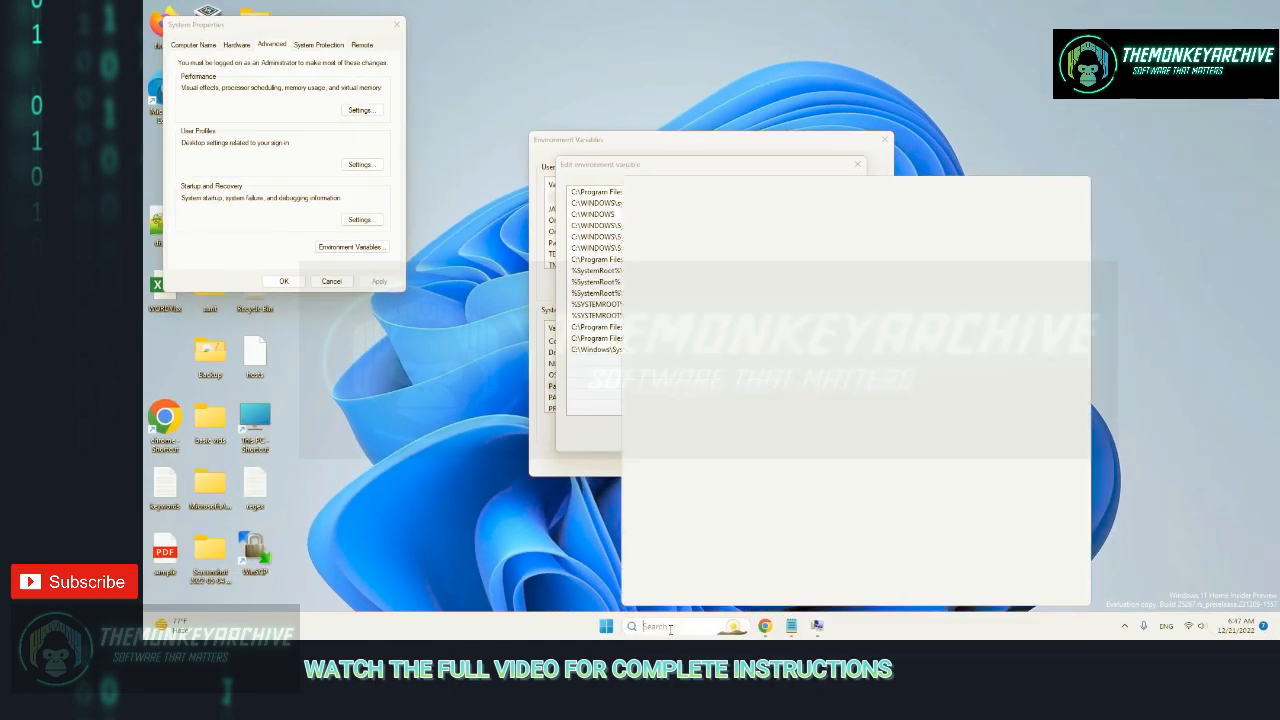
- Search Windows for 'java' and go to the javaw result's file location
{"action": "type", "text": "ja"}
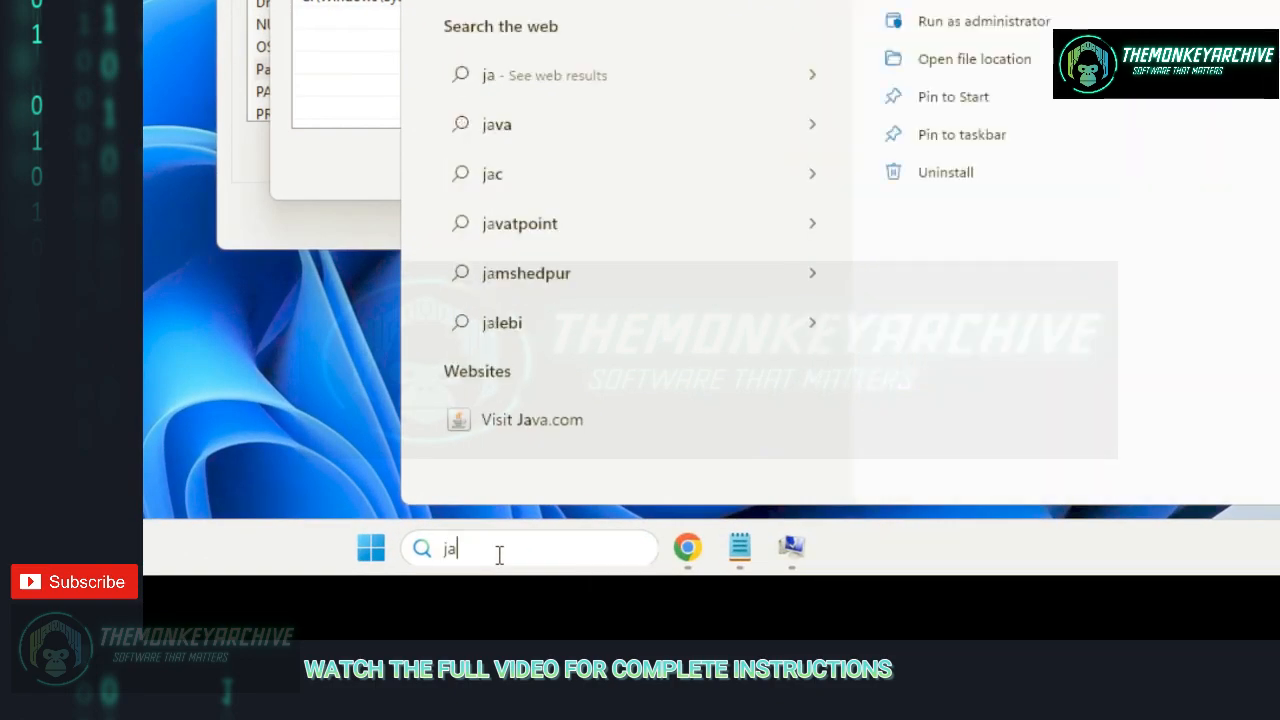
{"action": "type", "text": "ca"}
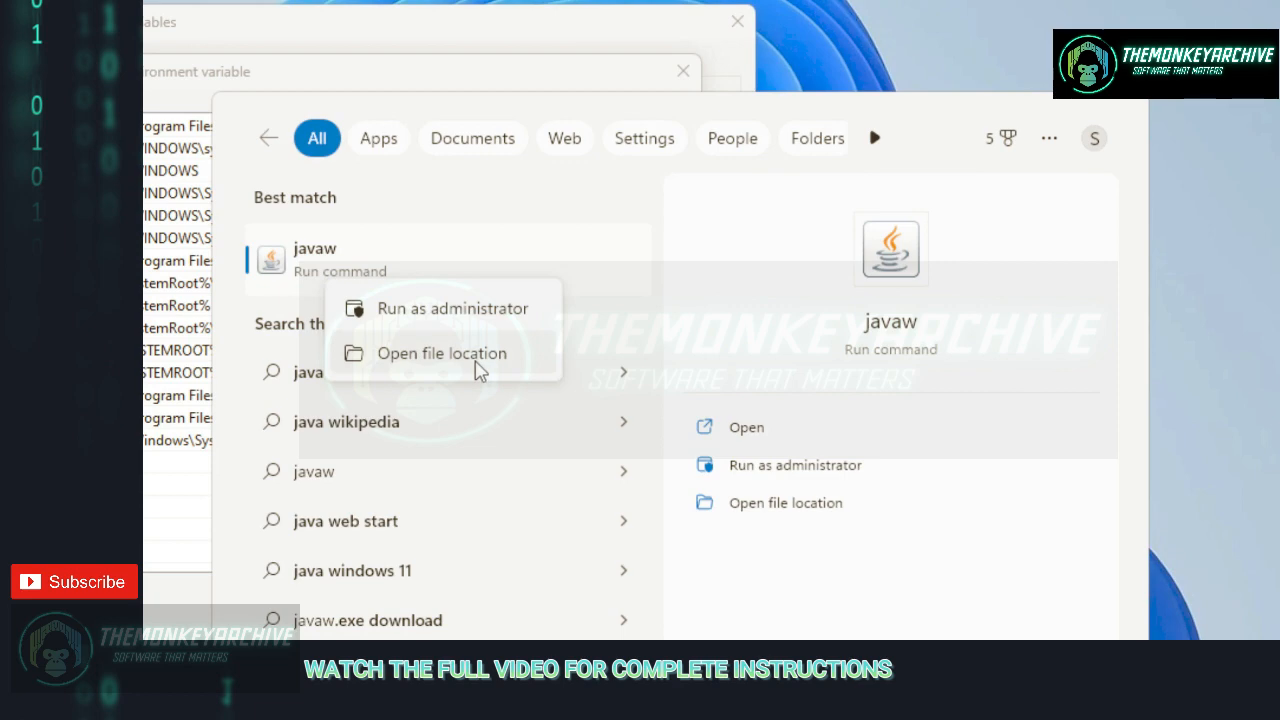
{"action": "left_click", "coordinate": [440, 352]}
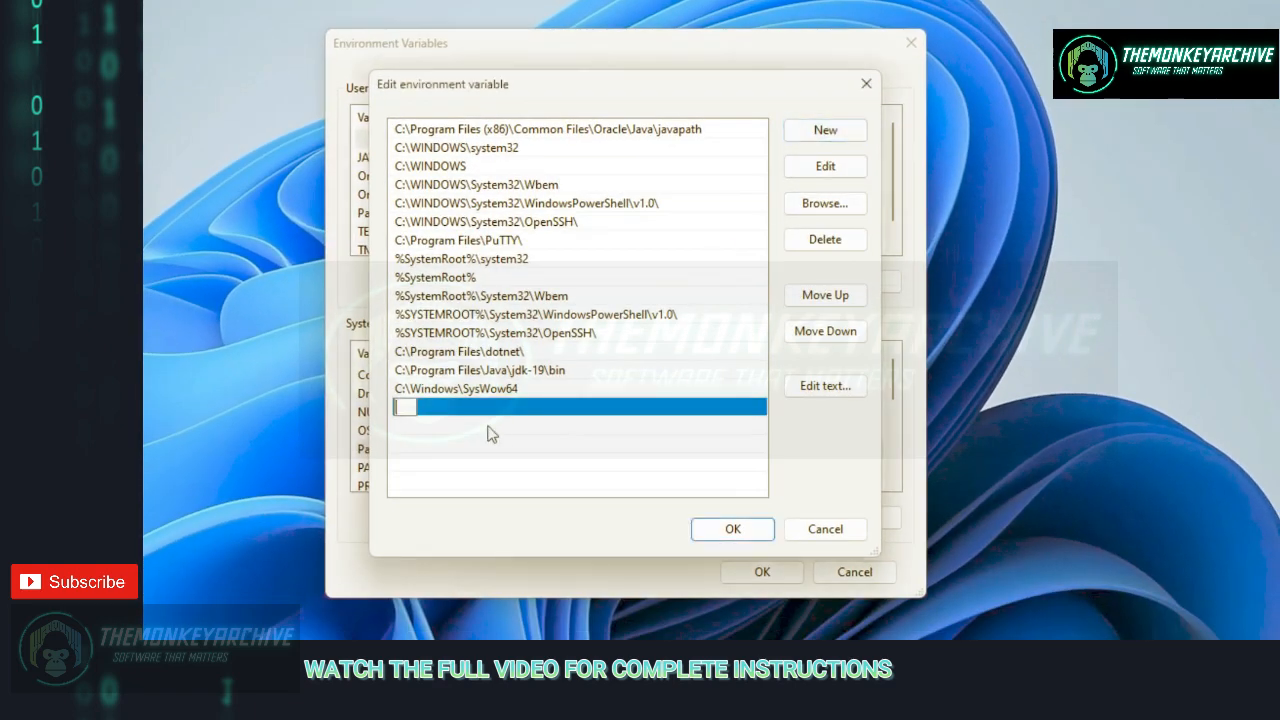
- Fill the new Path entry with C:\Program Files (x86)\Common Files\Oracle\Java\javapath and confirm
{"action": "type", "text": "C:\\Program Files (x86)\\Common Files\\Oracle\\Java\\javapath"}
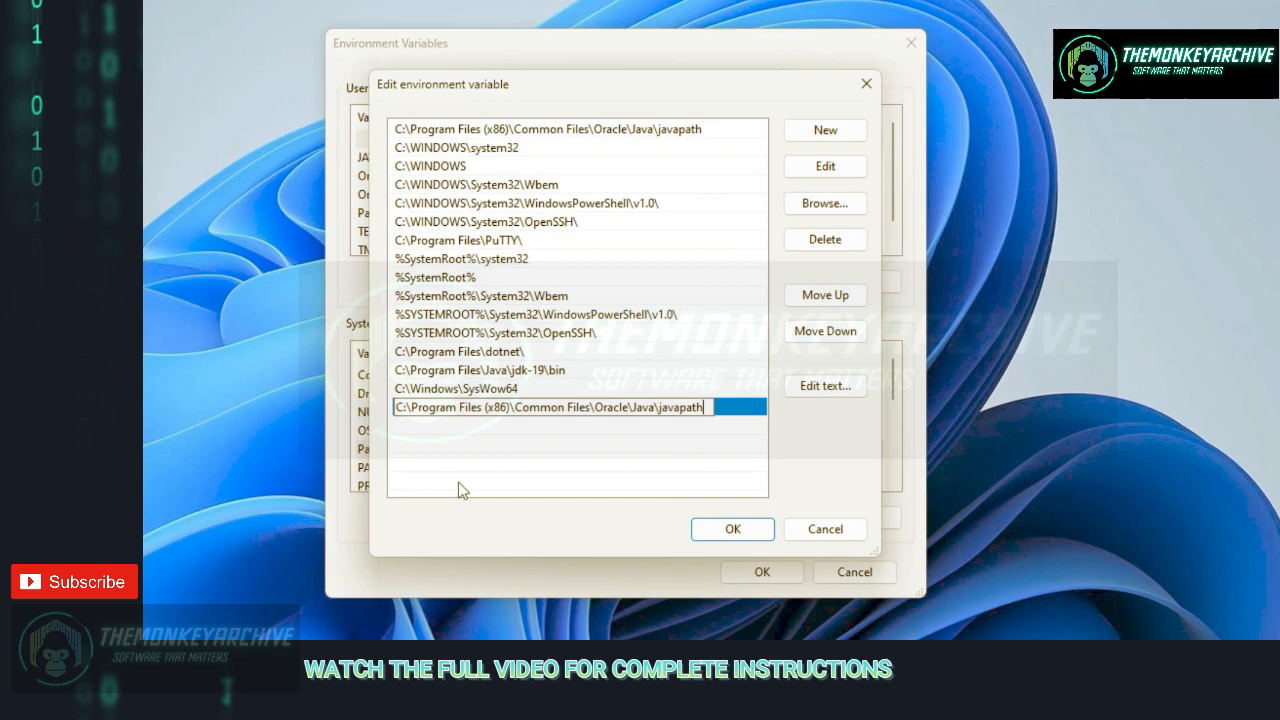
{"action": "left_click", "coordinate": [732, 528]}
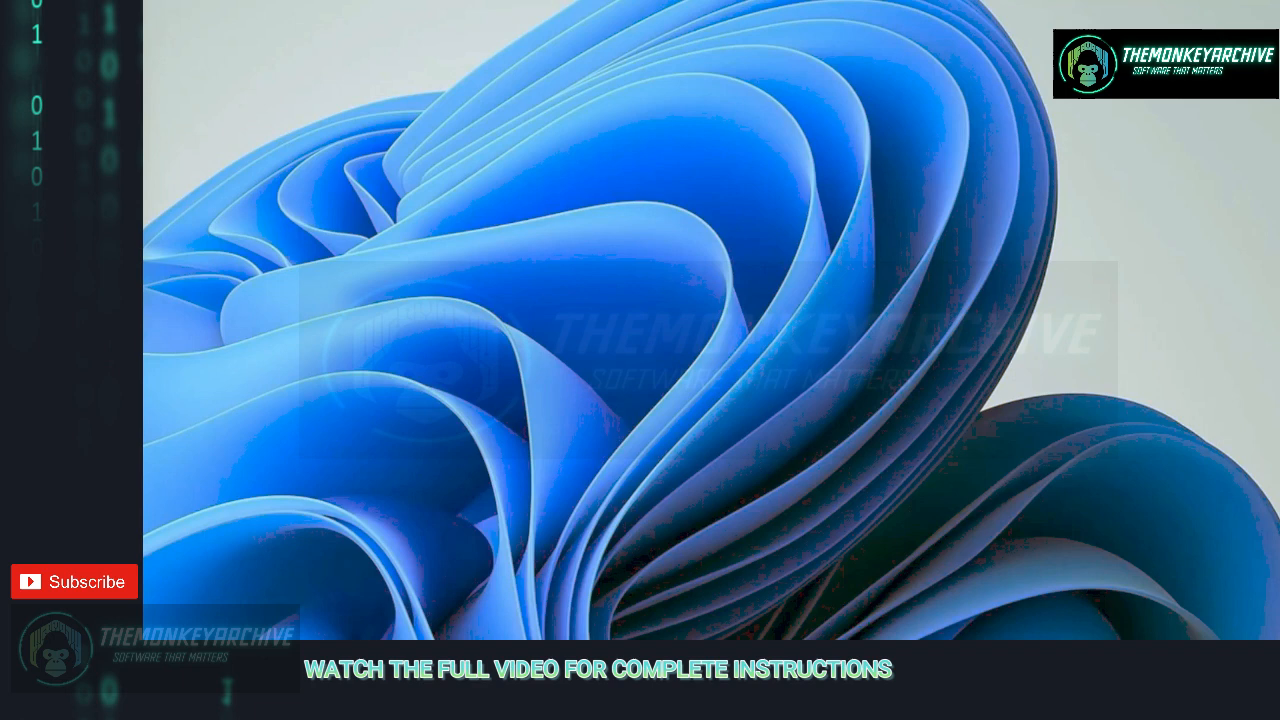
{"action": "mouse_move", "coordinate": [372, 476]}
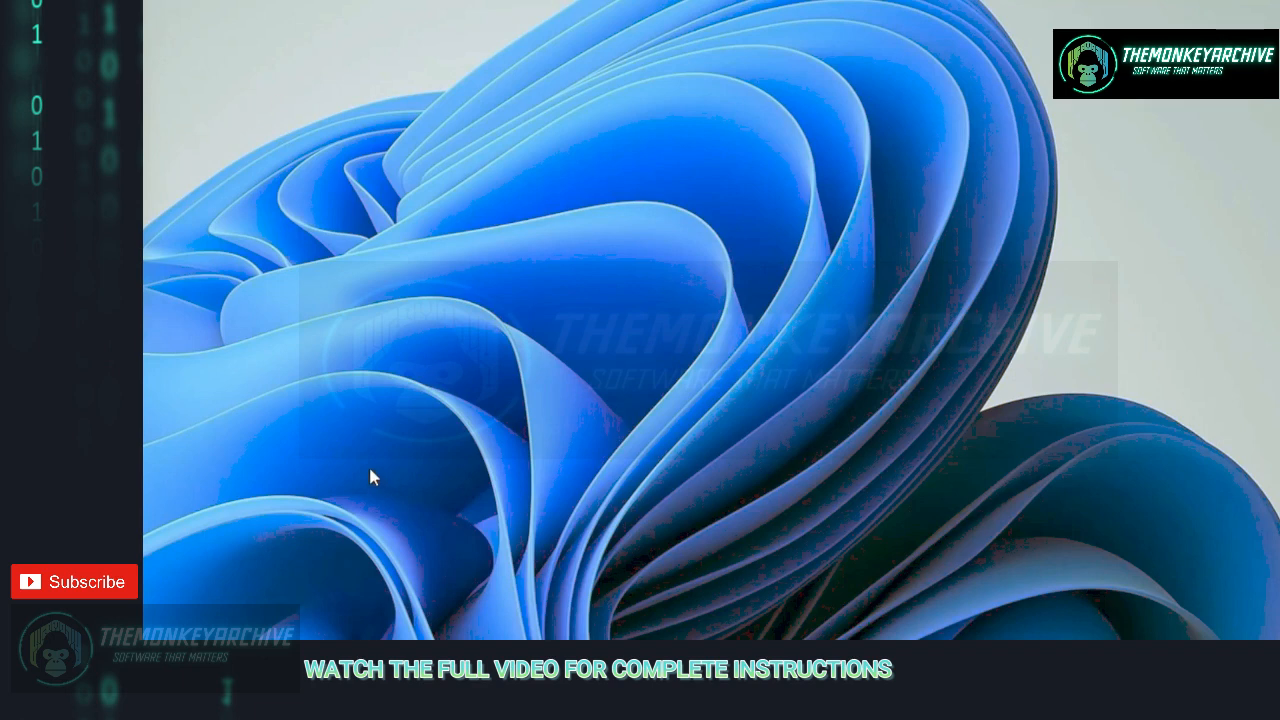